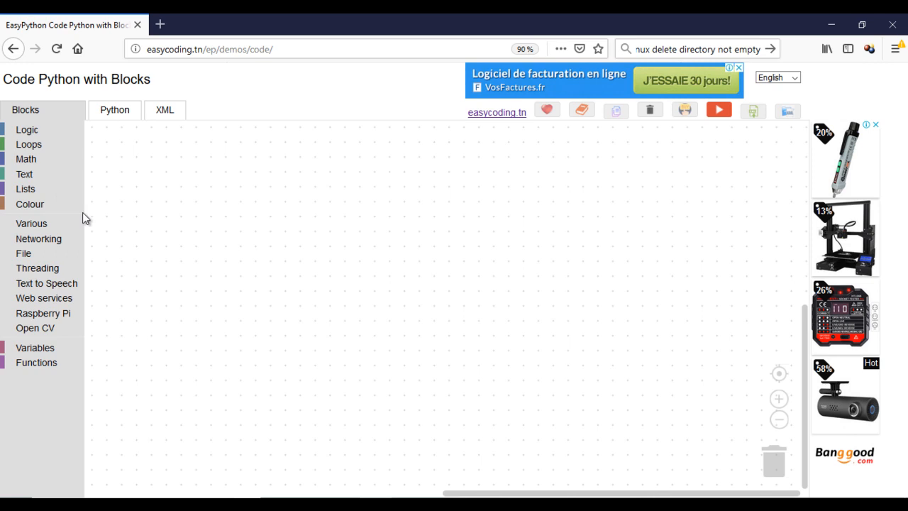
# - Place a DHT11 sensor block from Raspberry Pi blocks and set its PIN to 4
pyautogui.click(43, 312)
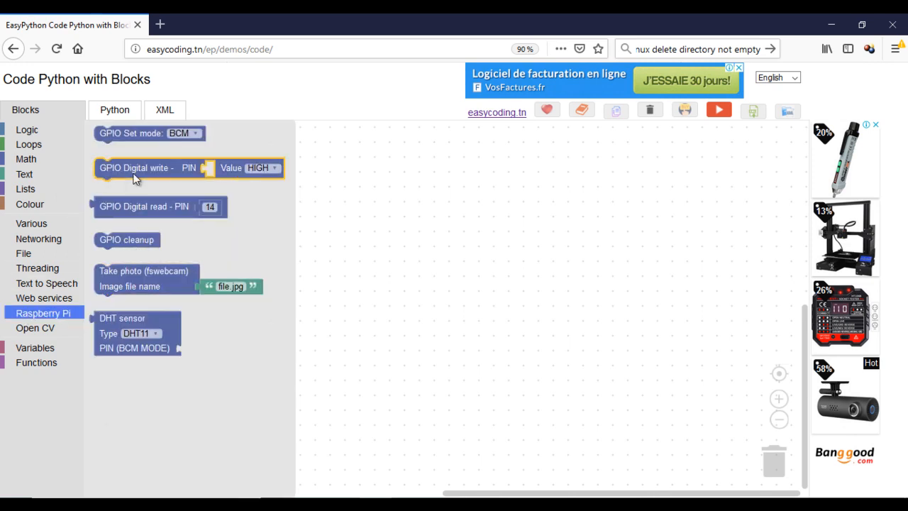
pyautogui.moveTo(135, 318); pyautogui.dragTo(269, 252)
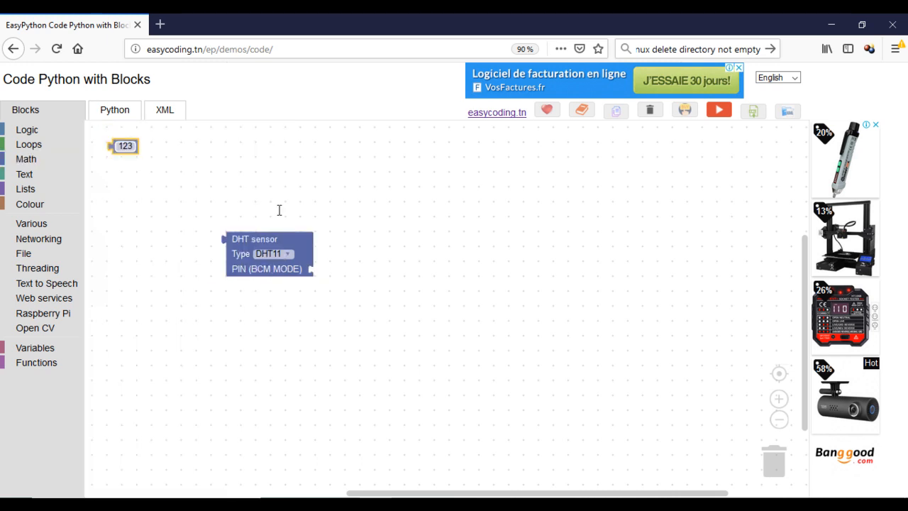
pyautogui.moveTo(125, 146); pyautogui.dragTo(321, 268)
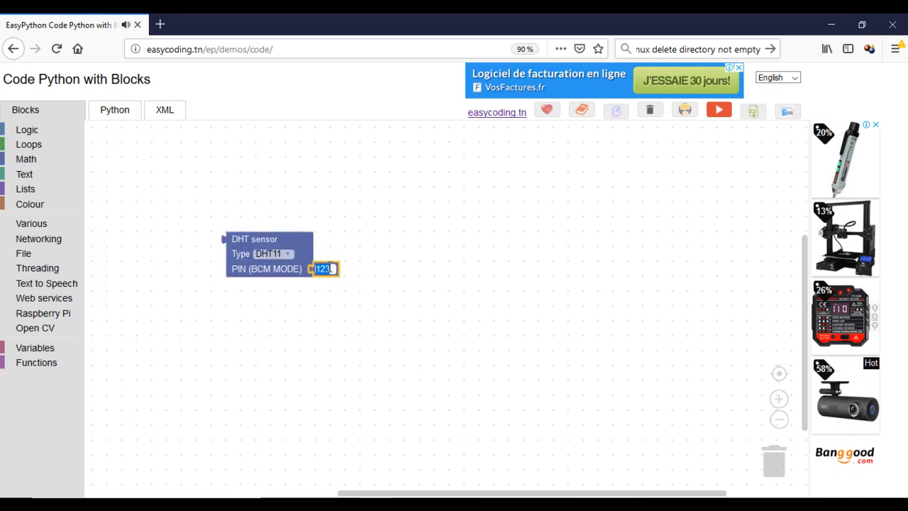
pyautogui.write('4')
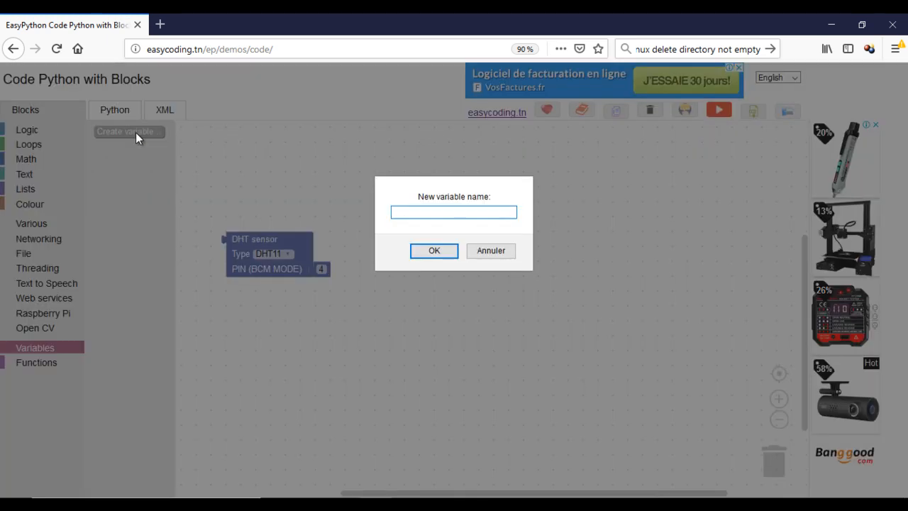
# - Create the variables Humidity and Temperature
pyautogui.write('Humi')
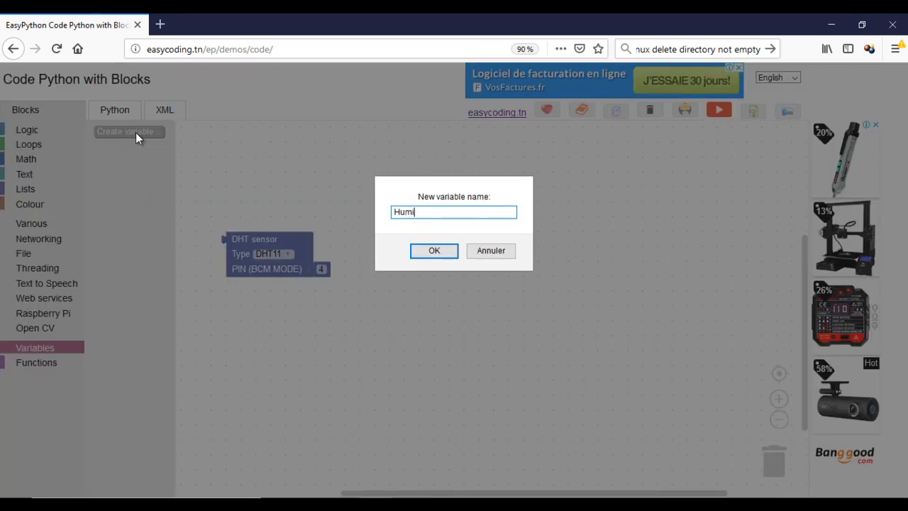
pyautogui.click(434, 251)
pyautogui.write('Tem')
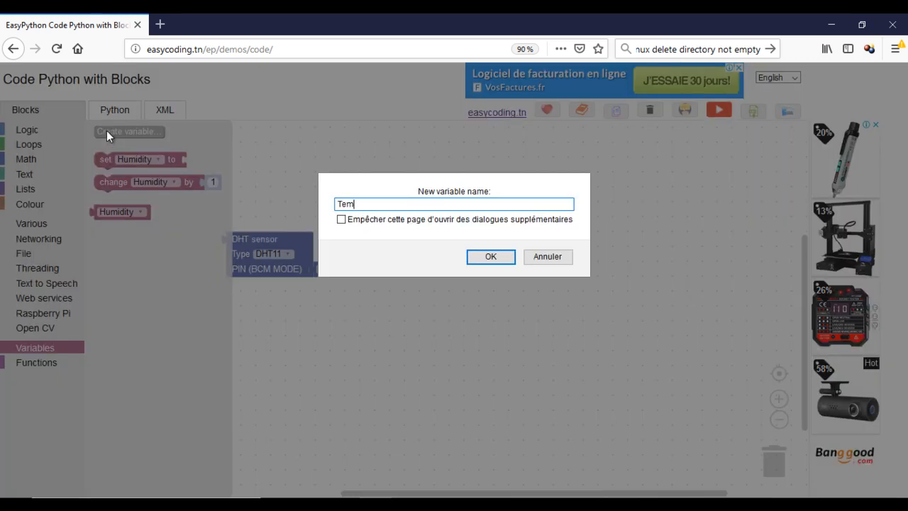
pyautogui.write('perature')
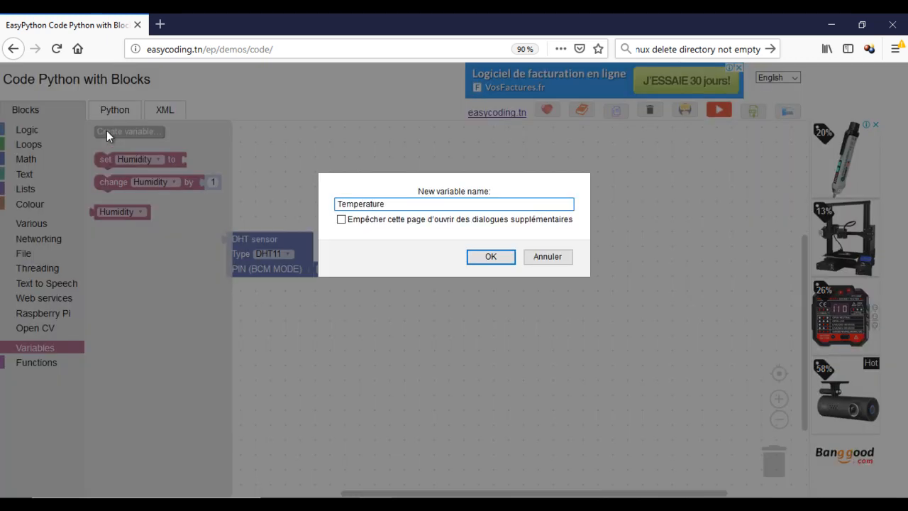
pyautogui.click(490, 256)
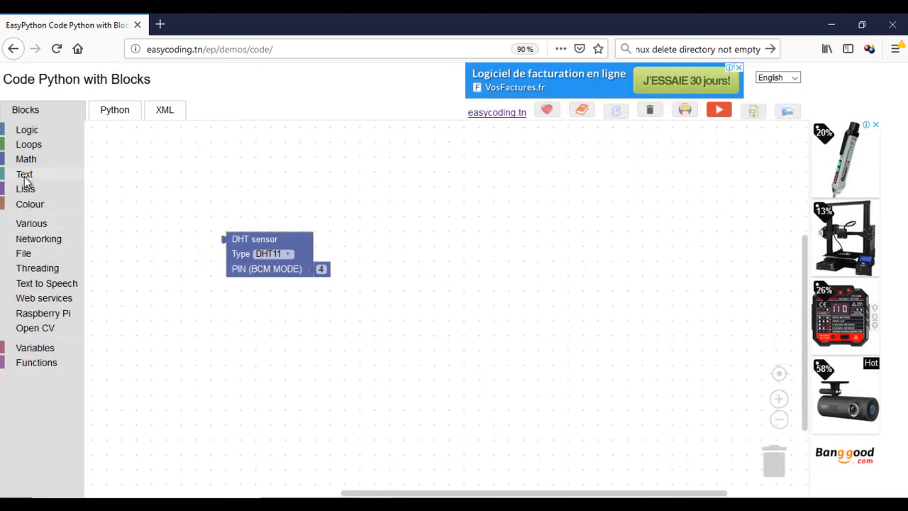
# - Assign the DHT reading to Humidity and Temperature, then print 'The temperature now is:'
pyautogui.click(32, 222)
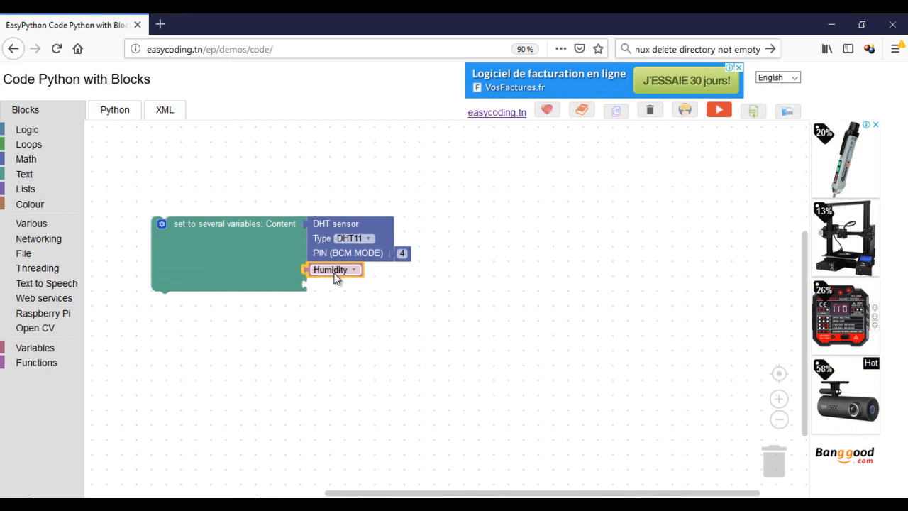
pyautogui.click(35, 347)
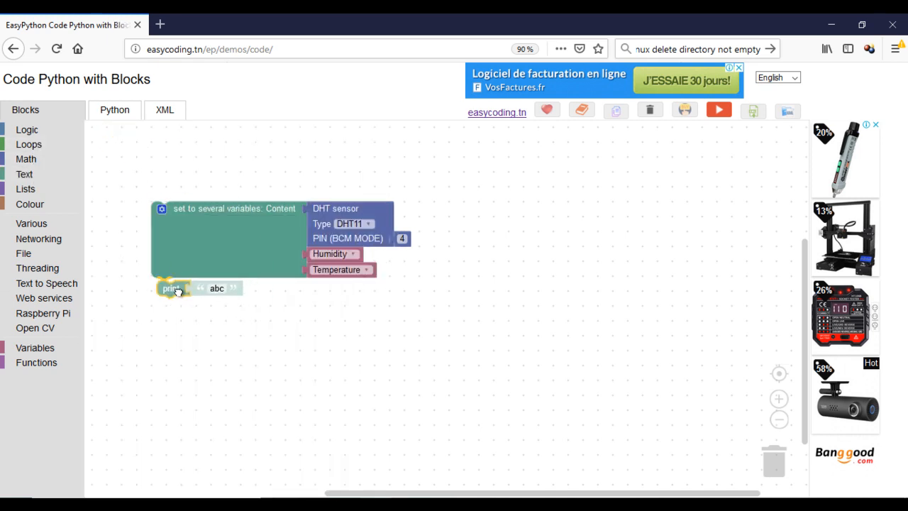
pyautogui.write('The t')
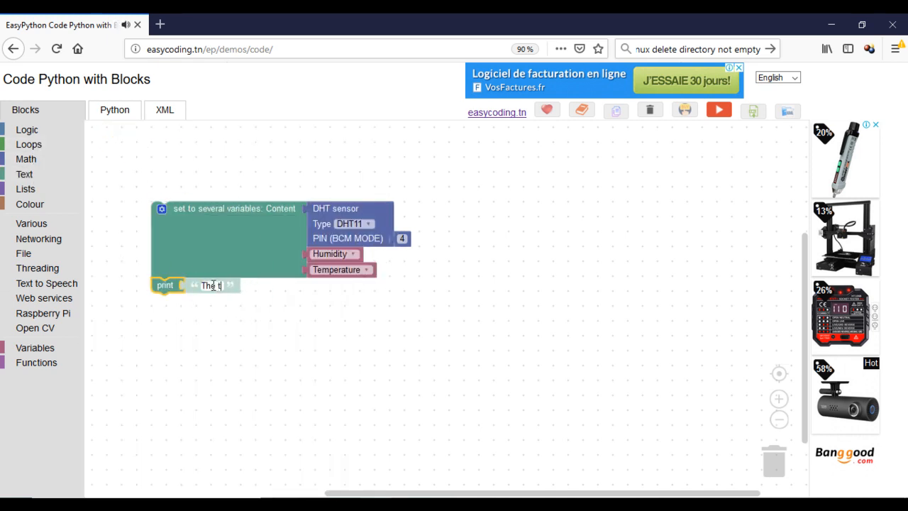
pyautogui.write('emperature now is:')
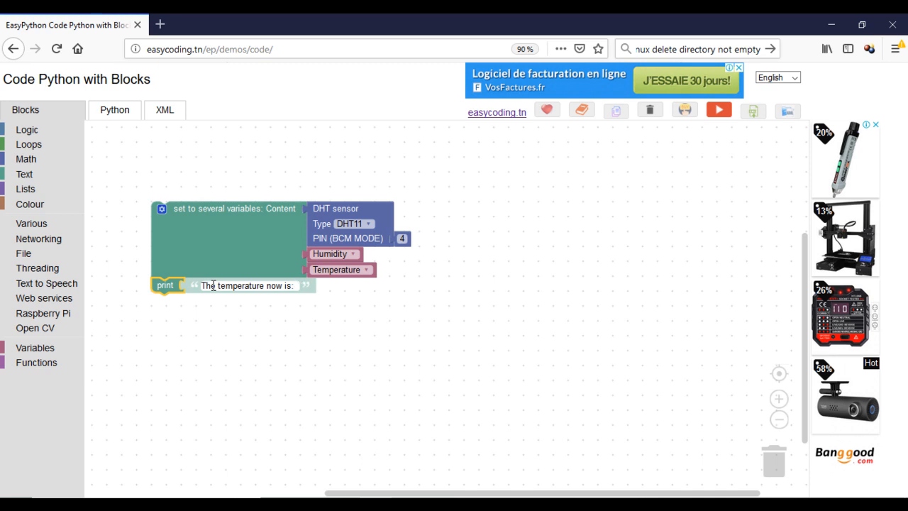
# - Duplicate the print statements to print Temperature, a humidity message and Humidity
pyautogui.moveTo(165, 284); pyautogui.dragTo(176, 309)
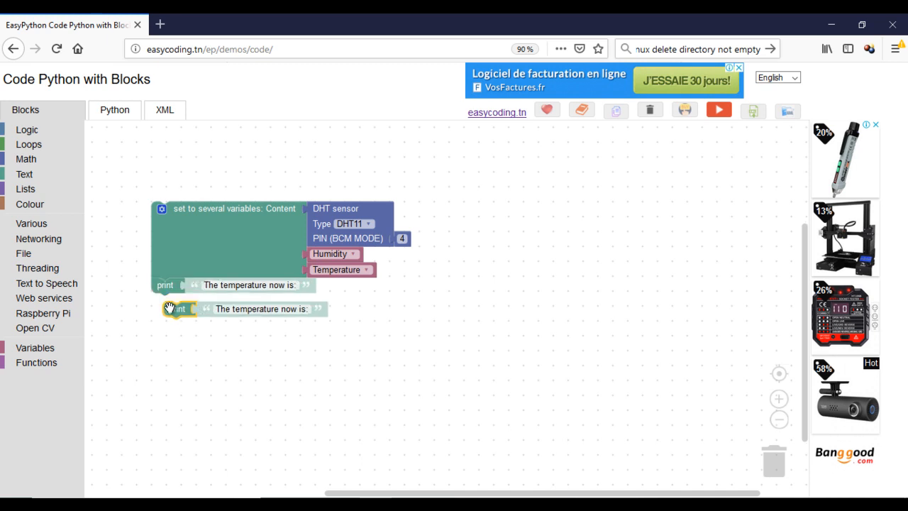
pyautogui.click(35, 348)
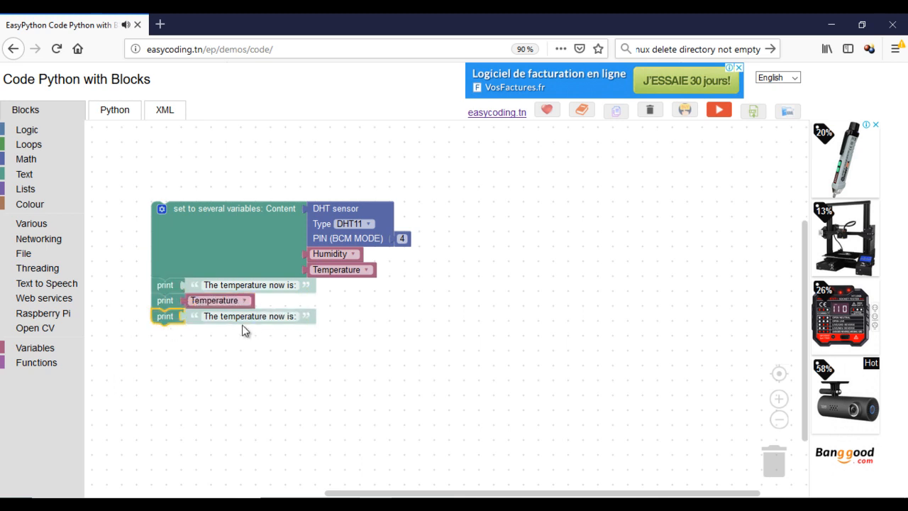
pyautogui.doubleClick(237, 315)
pyautogui.write('humidity')
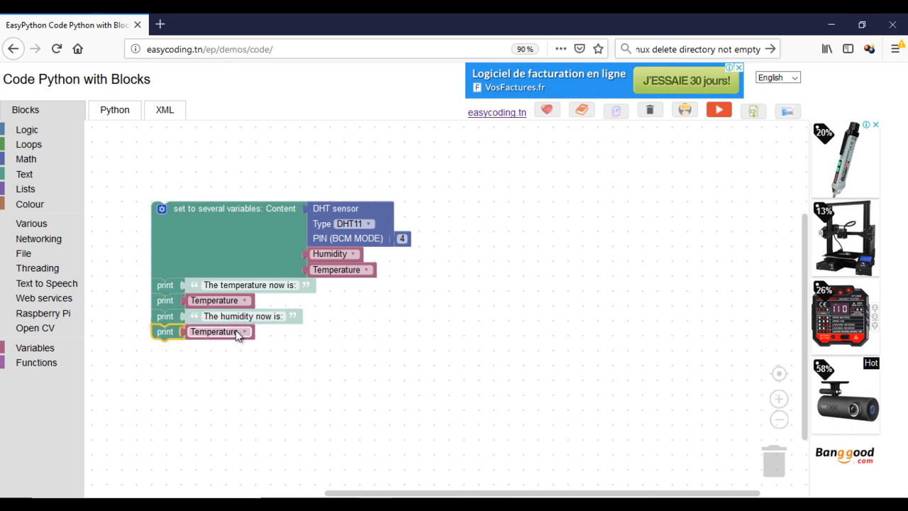
pyautogui.click(245, 332)
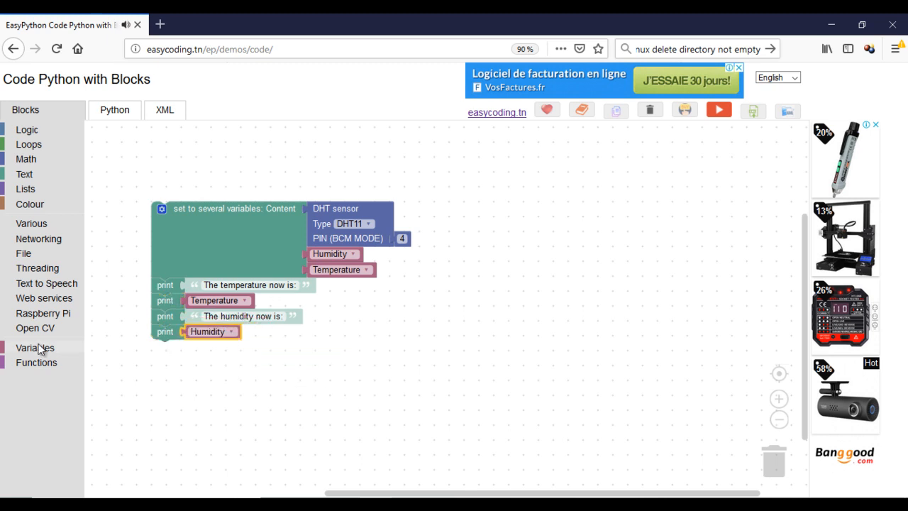
# - Add a final print 'Thank you!' and view the generated Python code
pyautogui.click(24, 174)
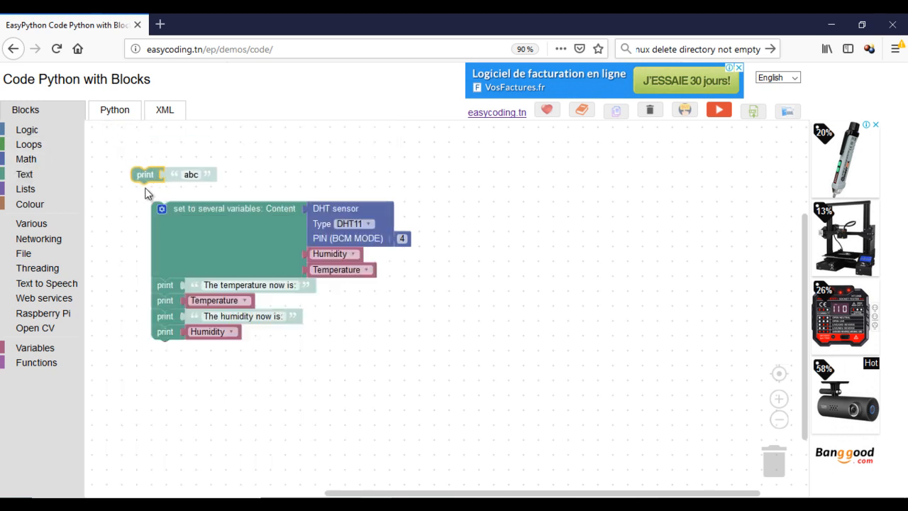
pyautogui.moveTo(145, 173); pyautogui.dragTo(165, 347)
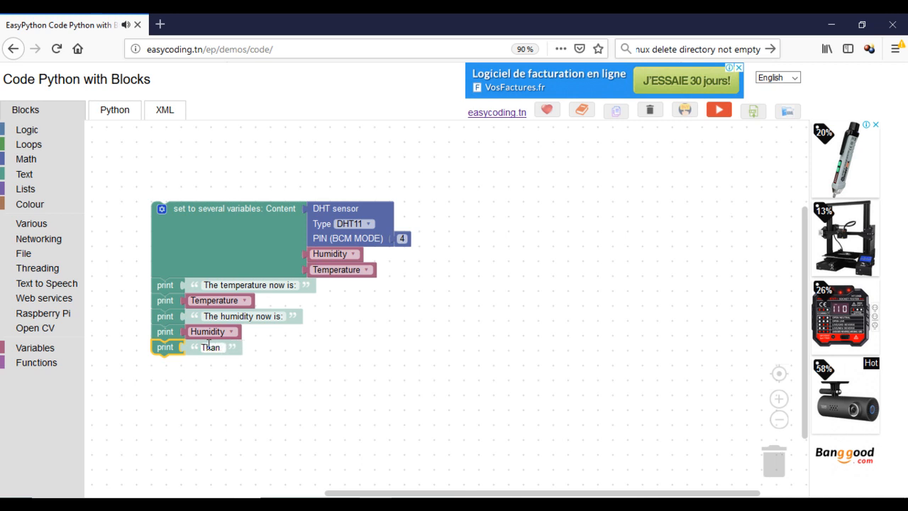
pyautogui.write('Thank you!')
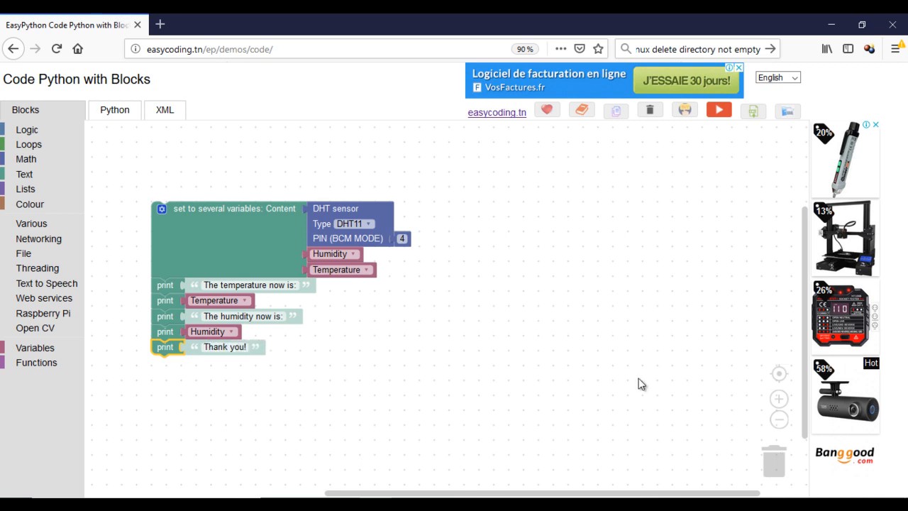
pyautogui.click(114, 109)
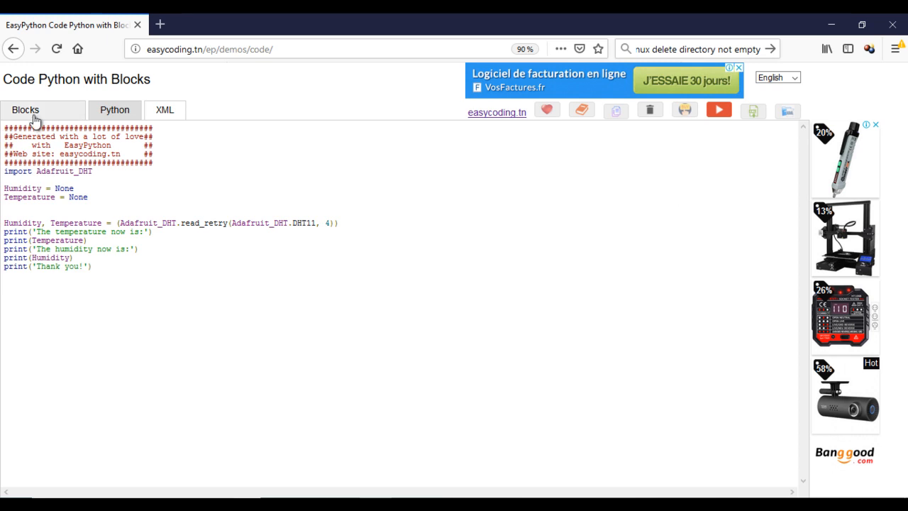
pyautogui.click(25, 109)
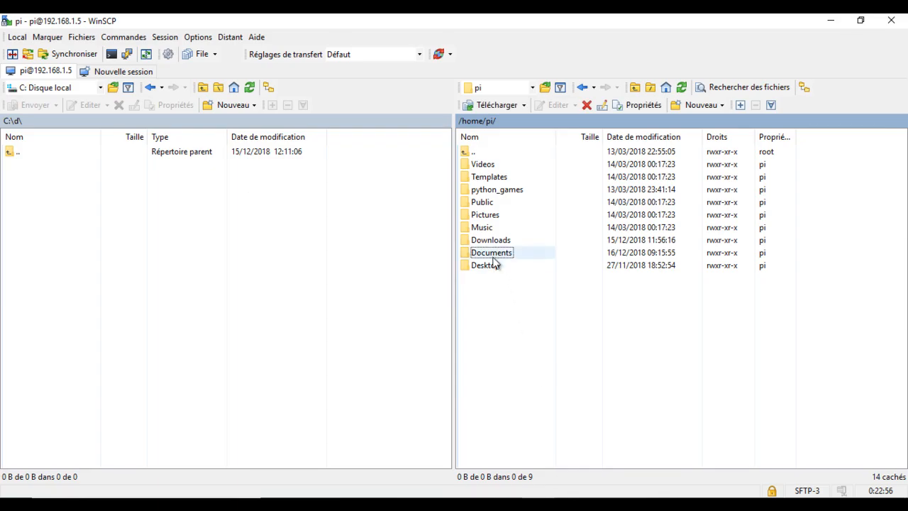
# - Create a new file named DHT.py inside the Pi's Documents folder
pyautogui.doubleClick(491, 253)
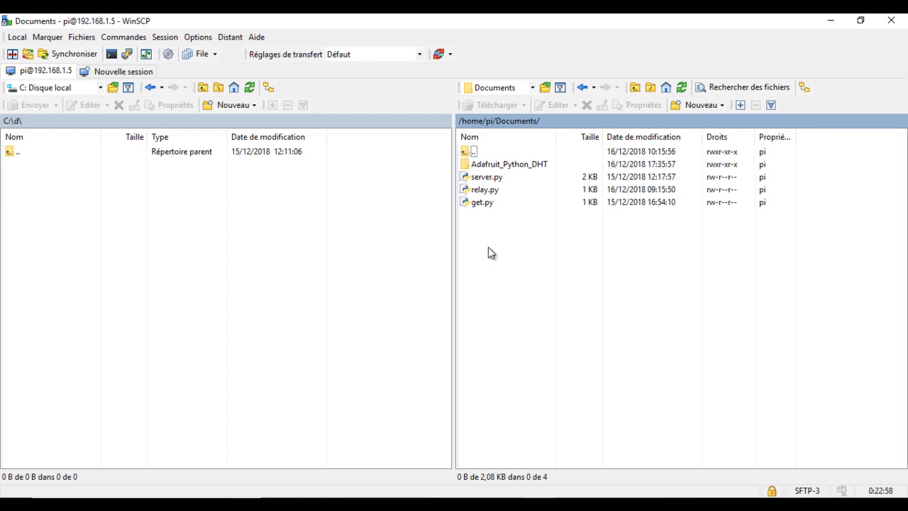
pyautogui.rightClick(492, 253)
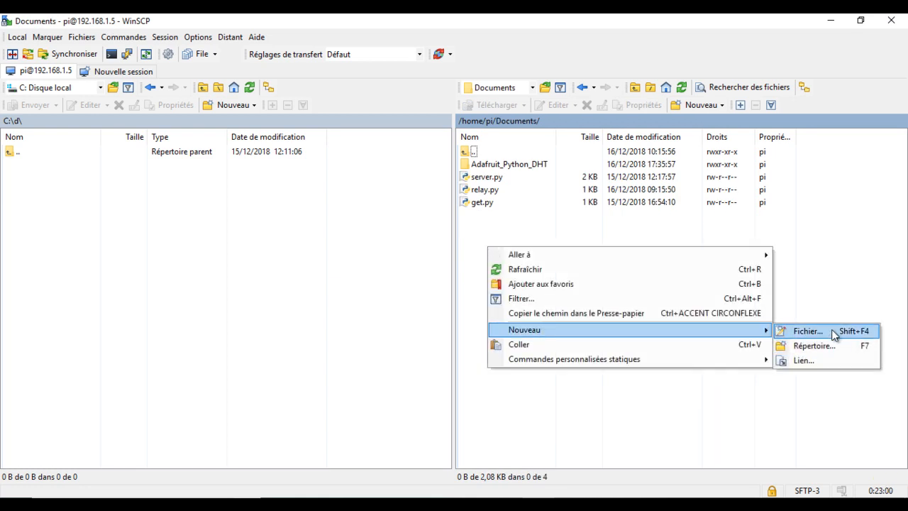
pyautogui.click(807, 330)
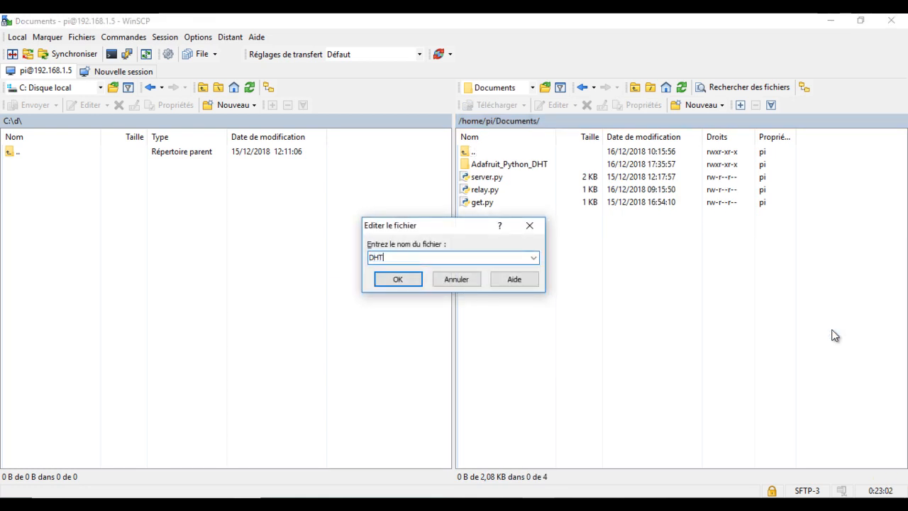
pyautogui.write('.py')
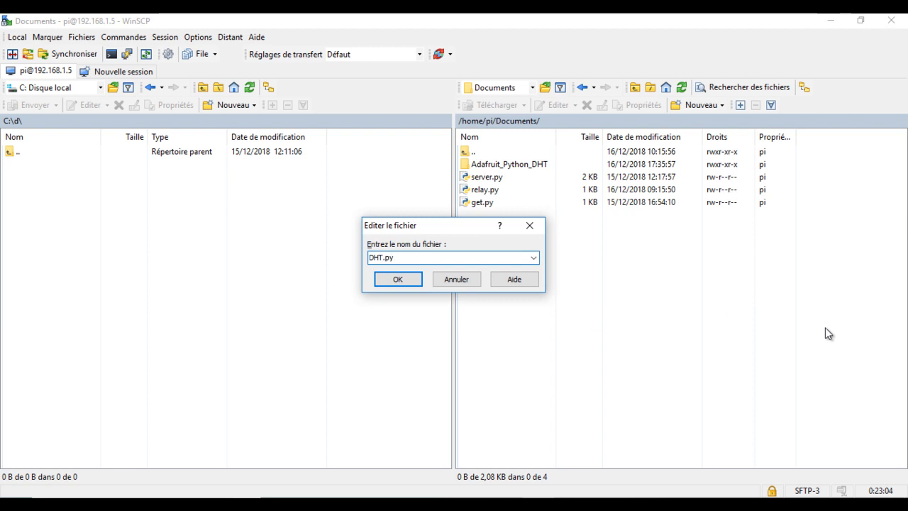
pyautogui.click(397, 279)
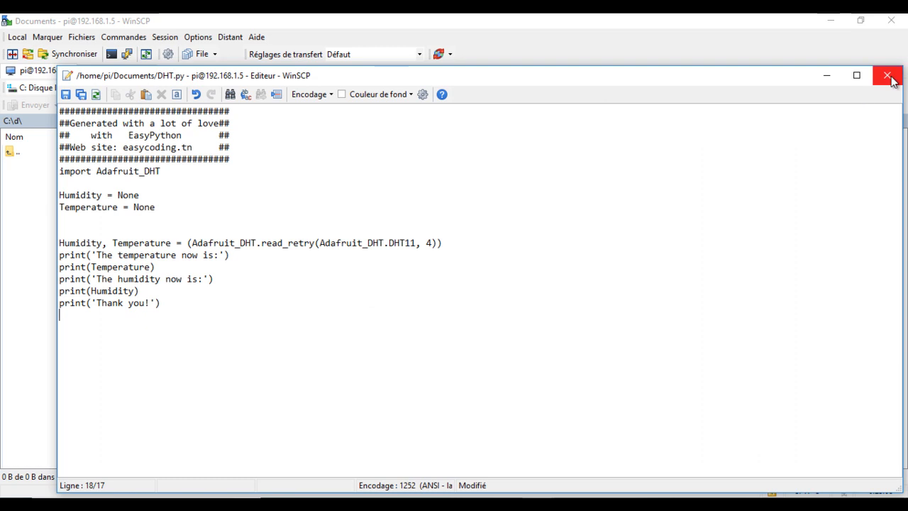
# - Save DHT.py to the Pi and start a PuTTY session
pyautogui.click(887, 75)
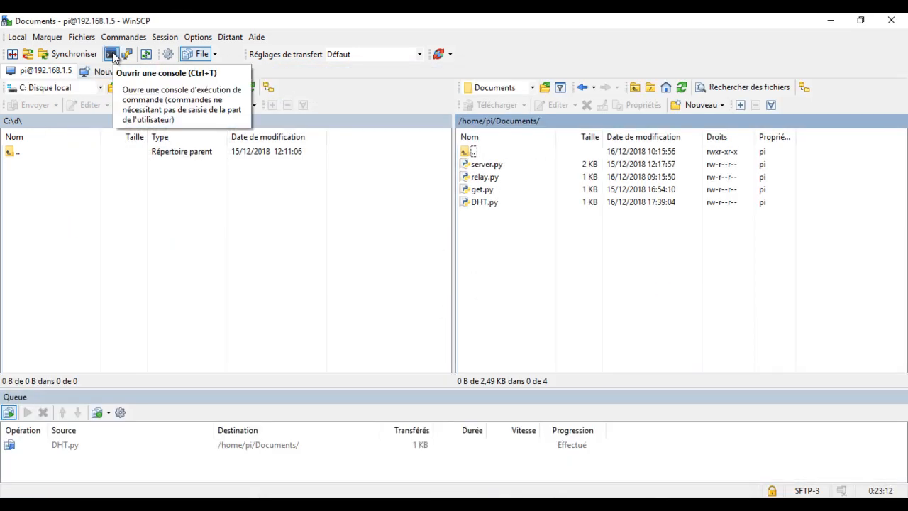
pyautogui.moveTo(127, 54)
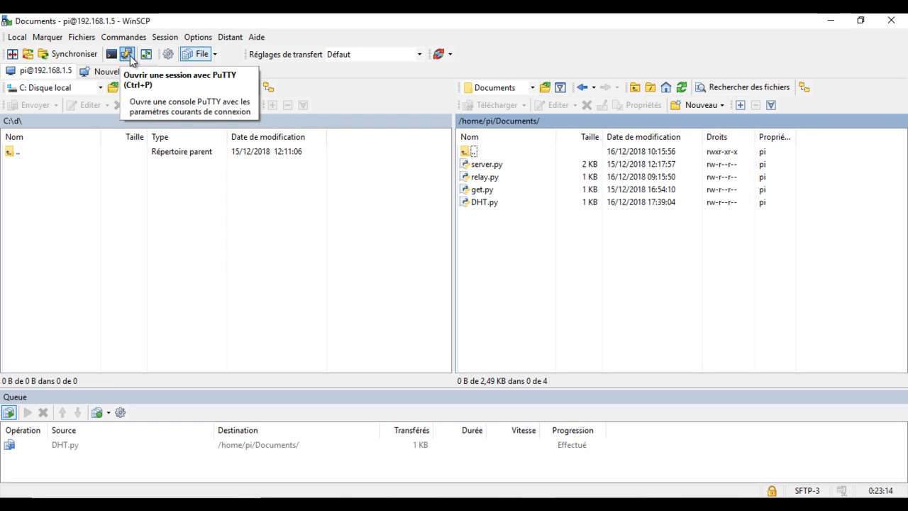
pyautogui.click(127, 54)
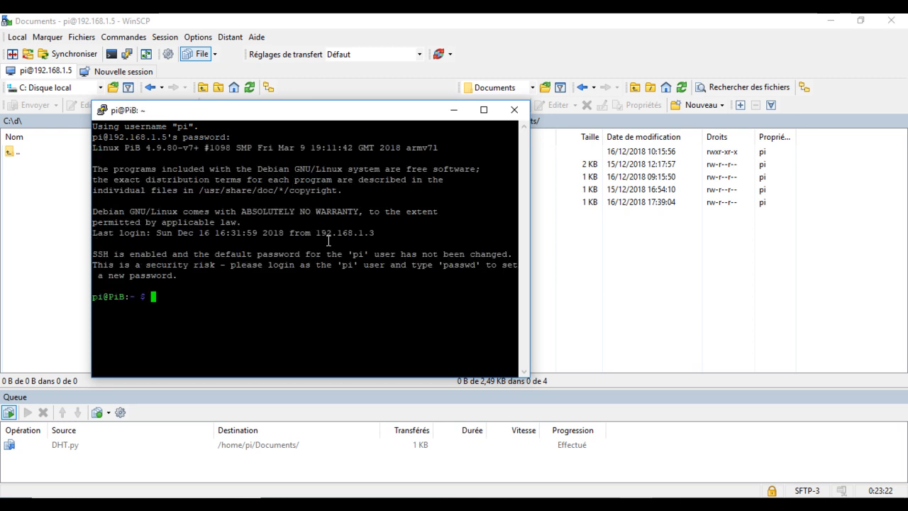
# - Change into Documents with cd and list it with ls
pyautogui.write('c')
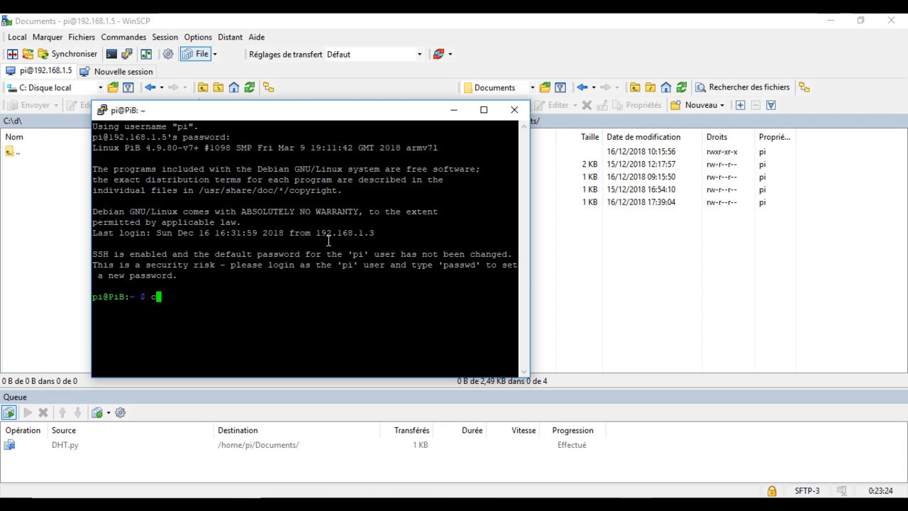
pyautogui.write('d Dox')
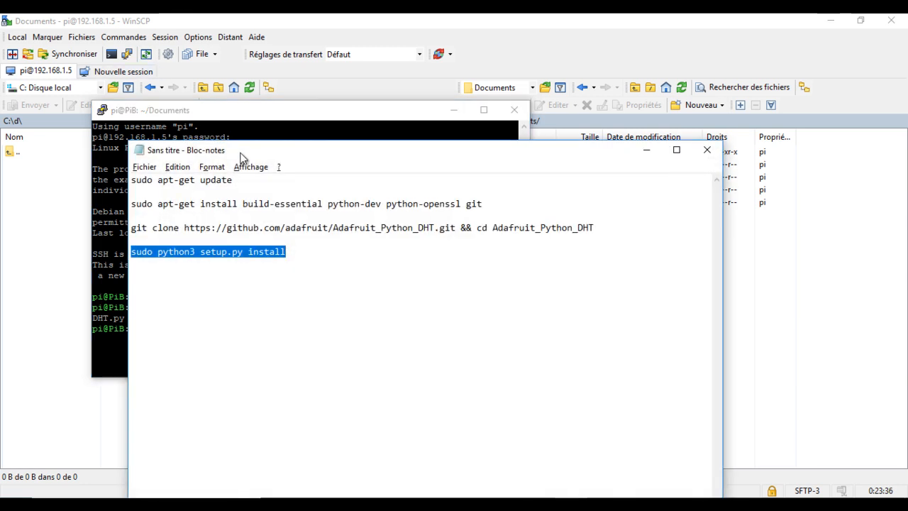
# - Copy the apt-get update command from Notepad and run it on the Pi
pyautogui.press('alt+tab')
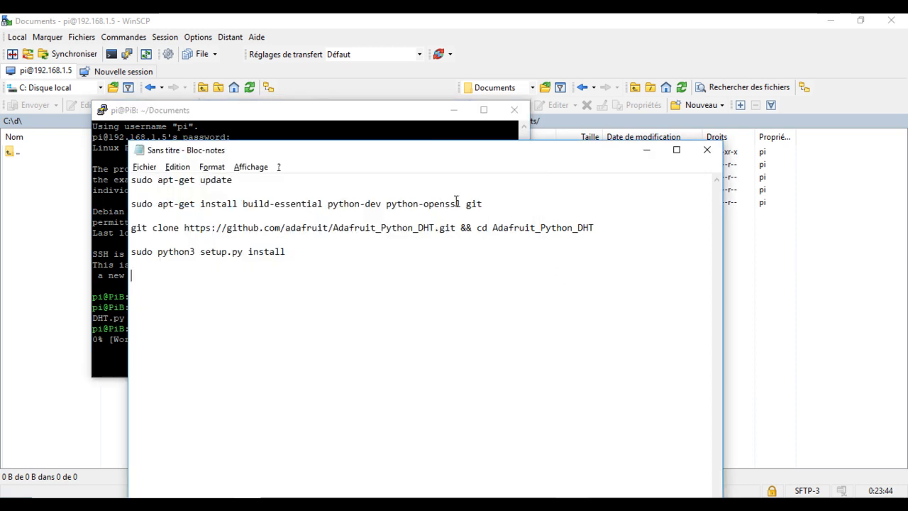
pyautogui.tripleClick(283, 204)
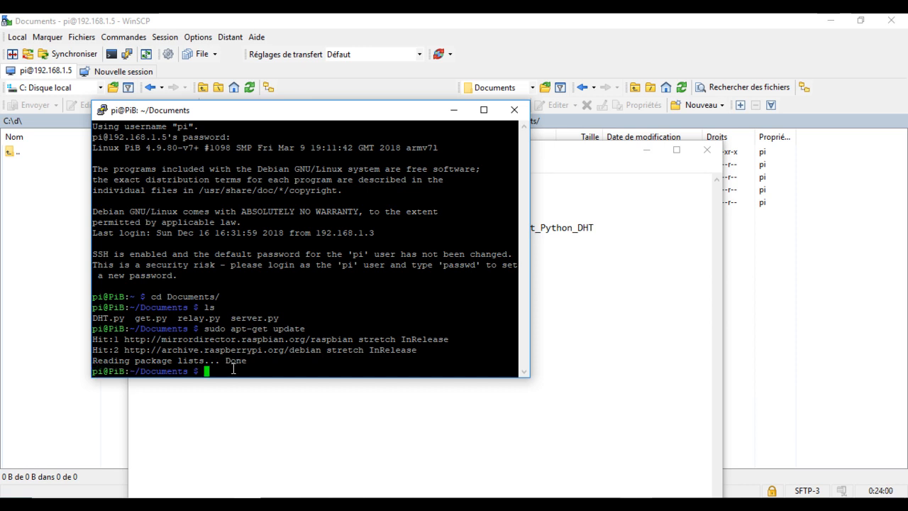
# - Install build-essential, python-dev, python-openssl and git, then run sudo python3 setup.py install
pyautogui.write('sudo apt-get install build-essential python-dev python-openssl git')
pyautogui.write('git clone https://github.com/adafruit/Adafruit_Python_DHT.git && cd Adafruit_Python_DHT')
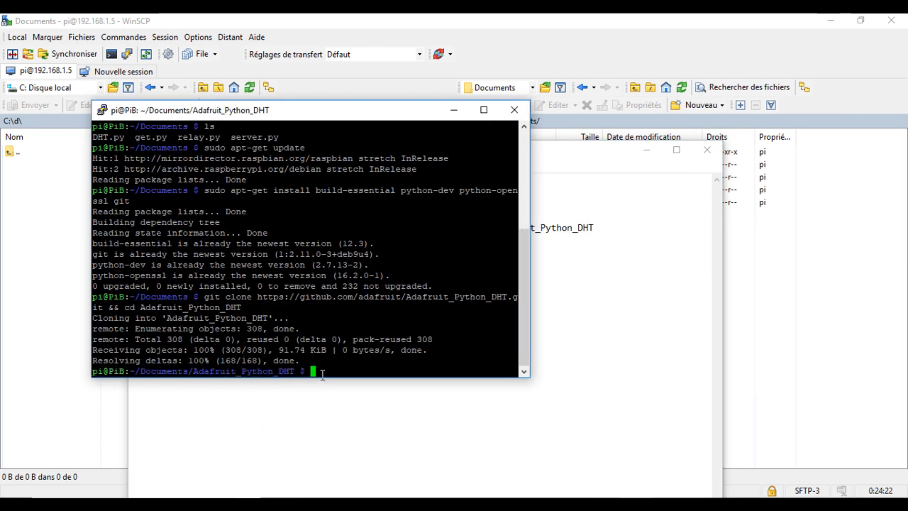
pyautogui.write('sudo python3 setup.py install')
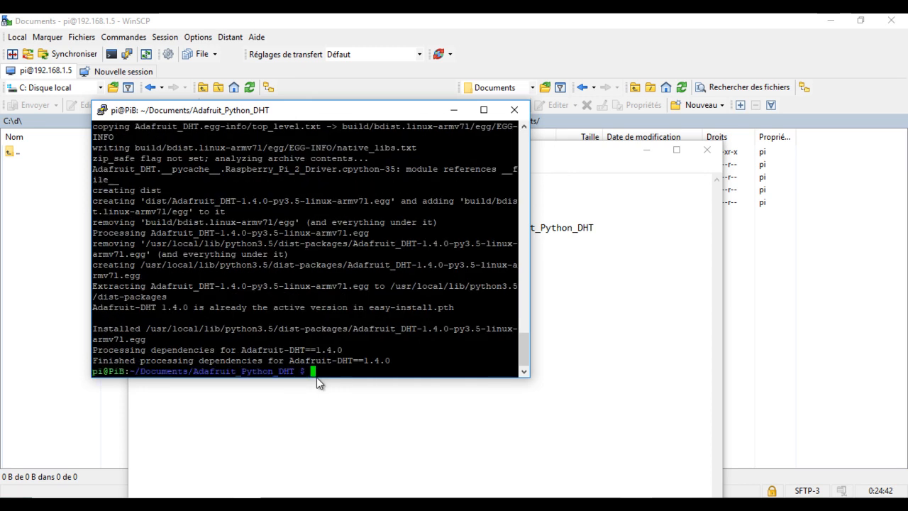
# - Run pwd, return to Documents, list it, and begin typing a python command
pyautogui.write('pwd')
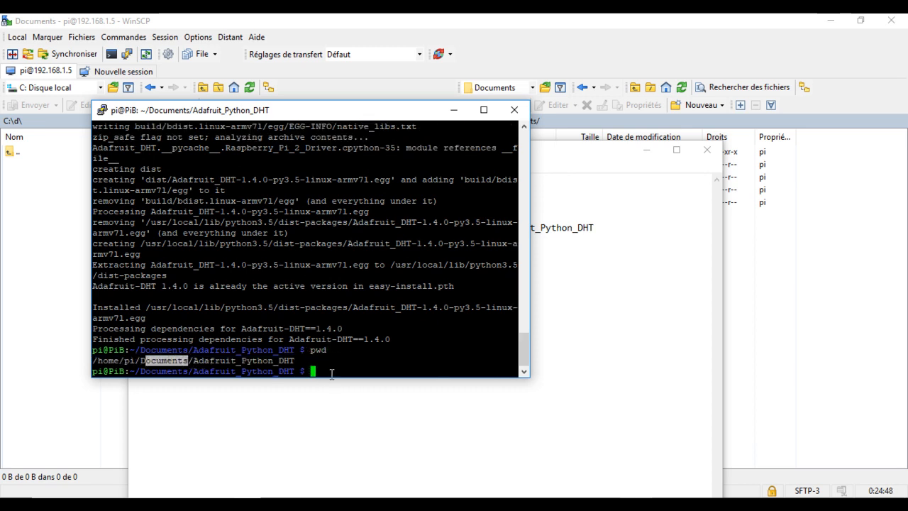
pyautogui.write('cd D')
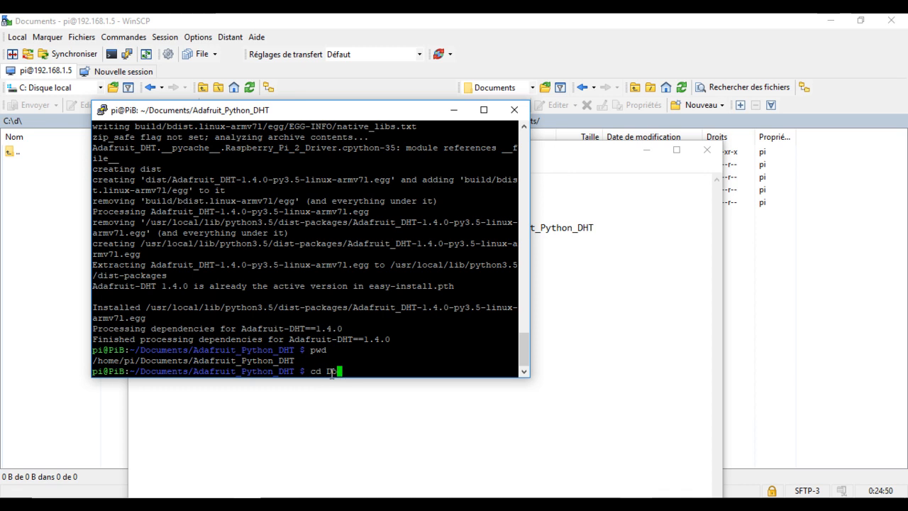
pyautogui.write('oc')
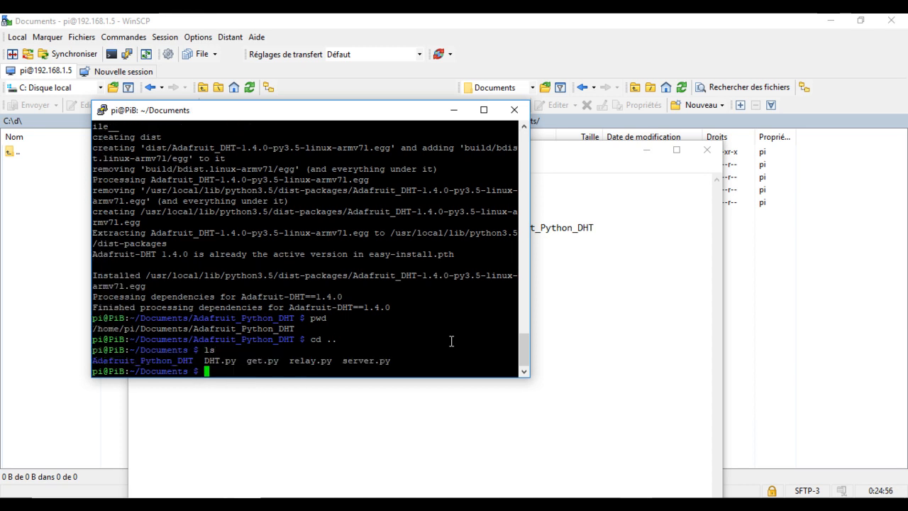
pyautogui.write('pytho')
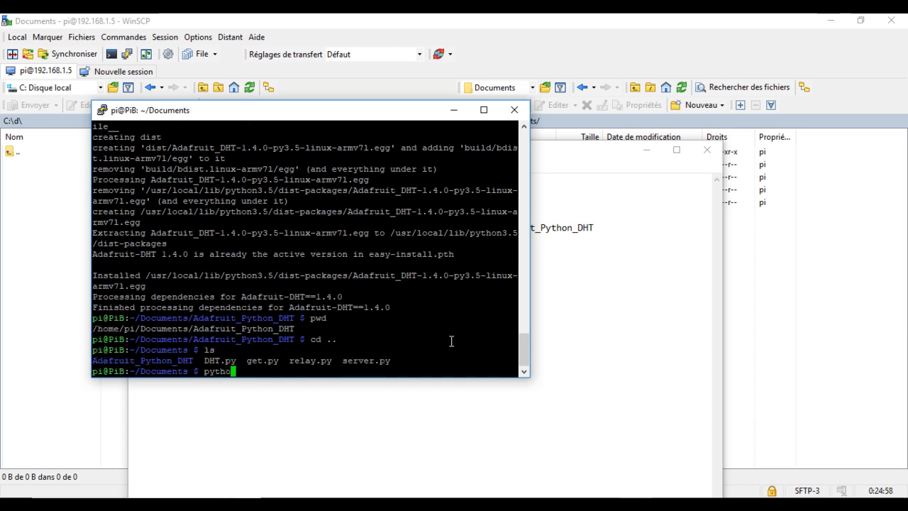